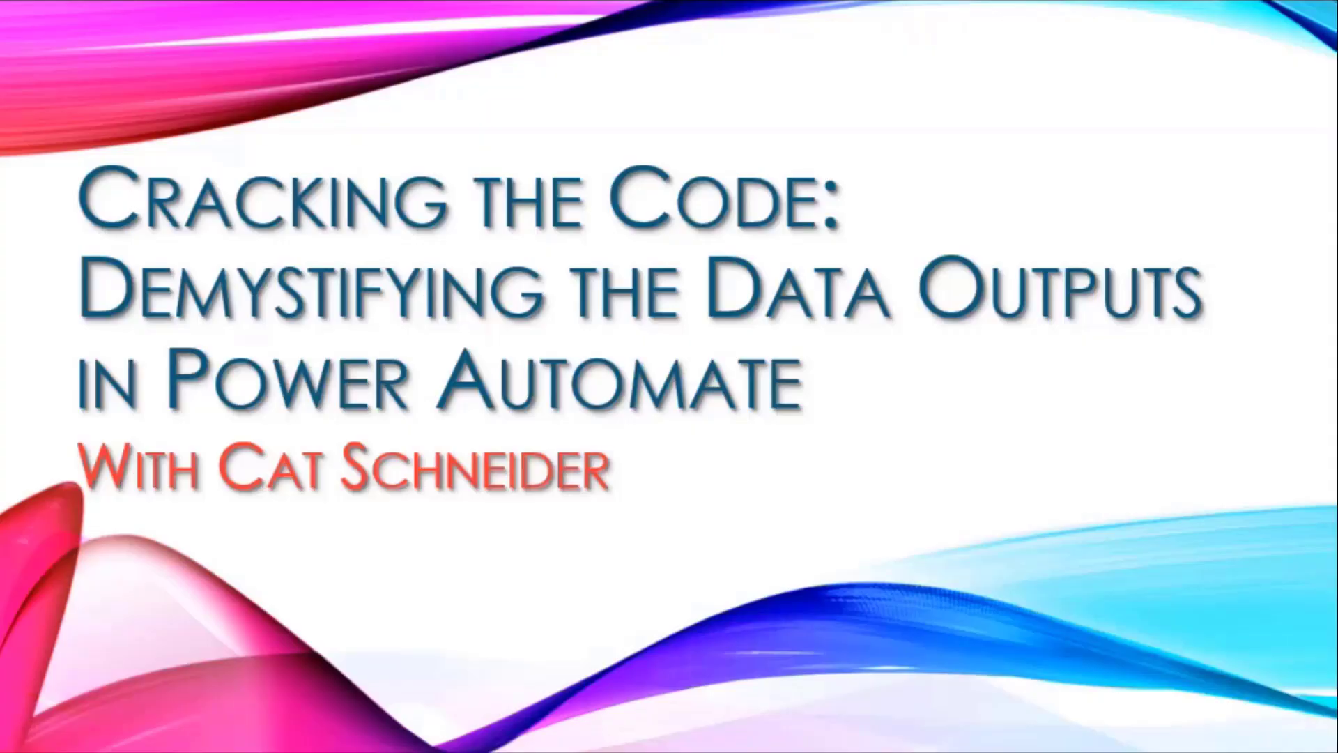
key(Right)
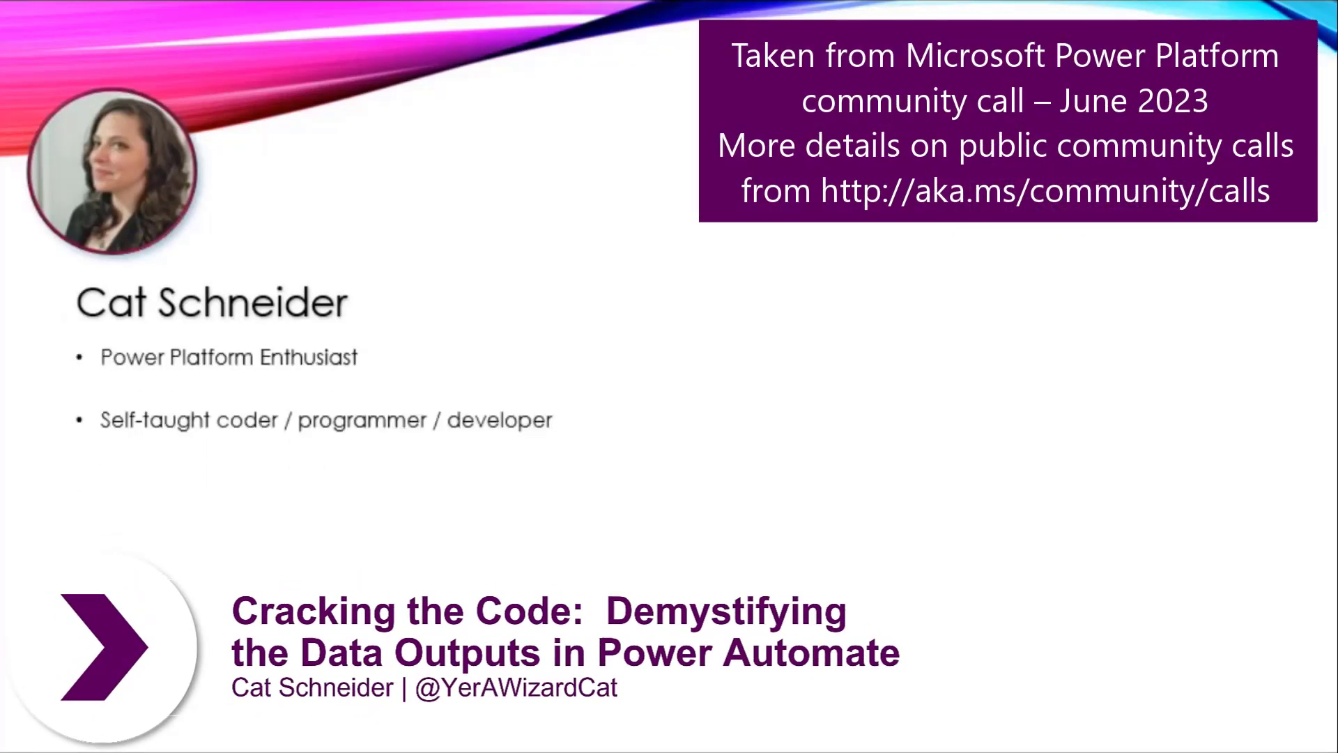
key(right)
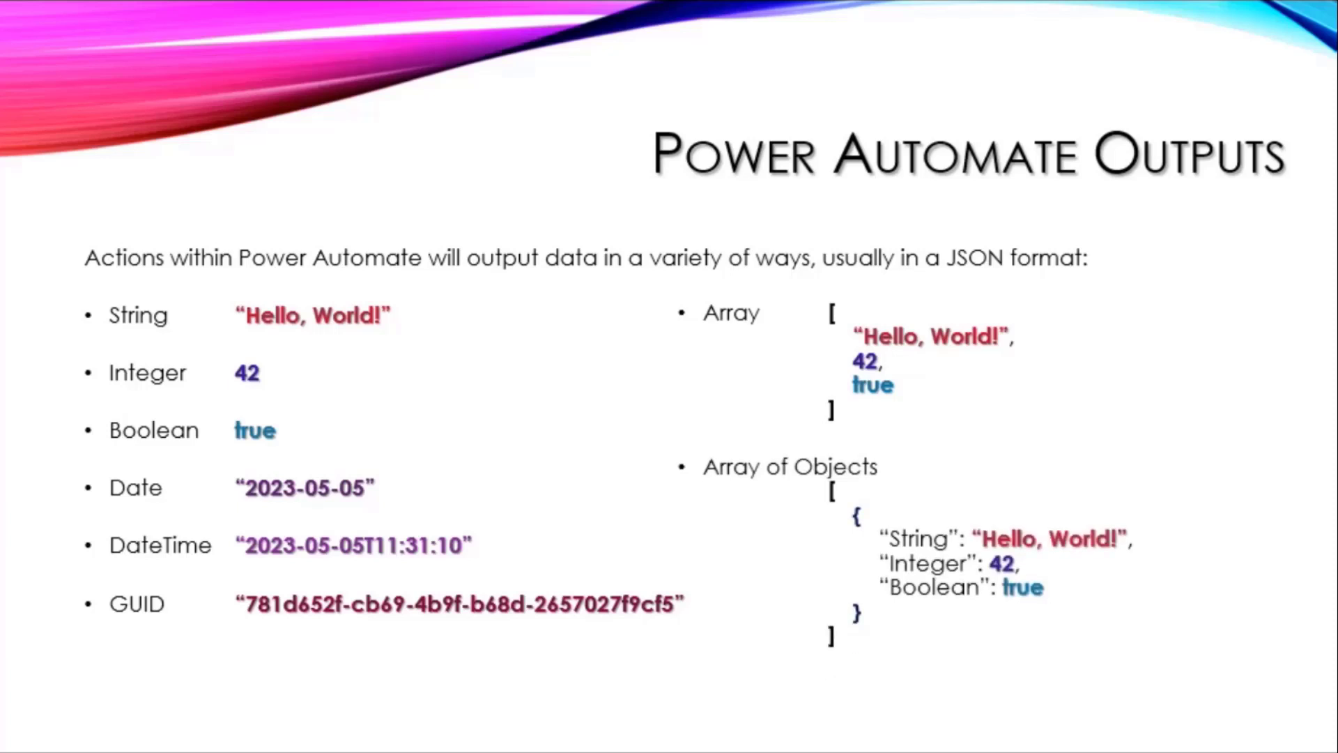
key(right)
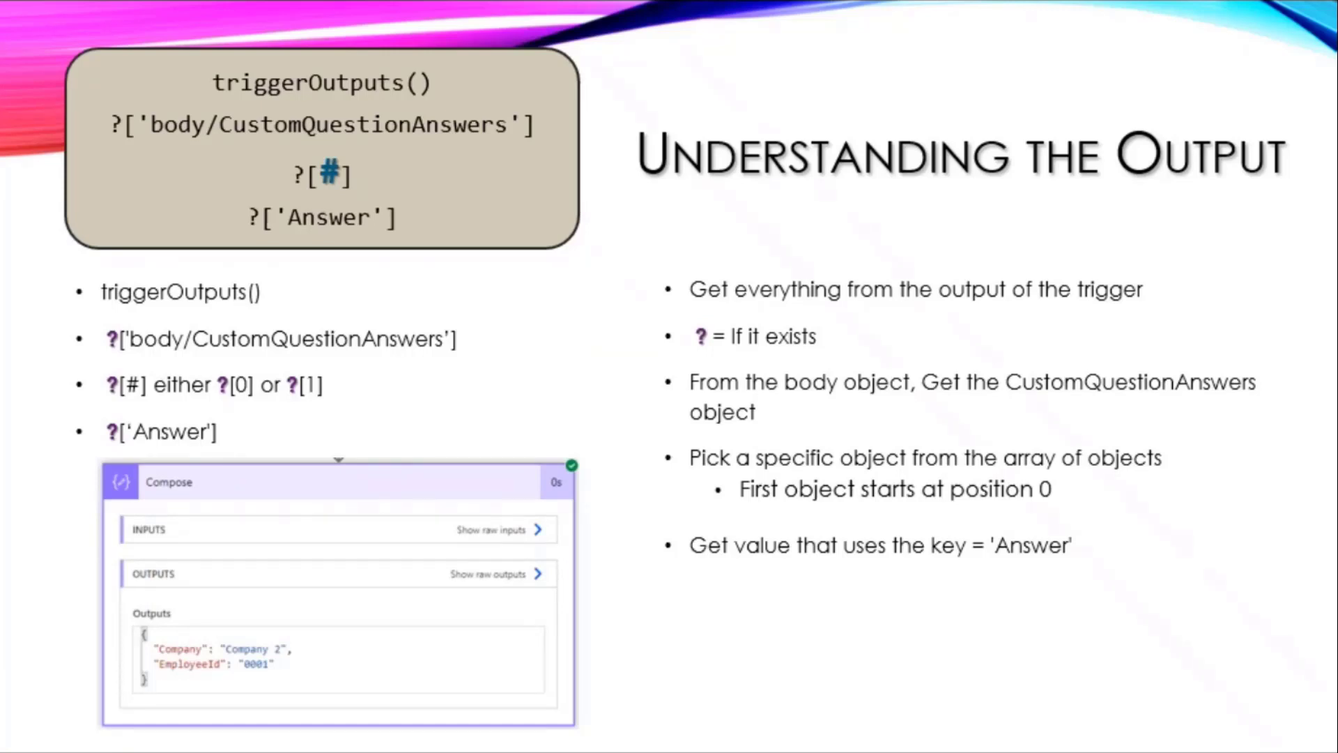
key(right)
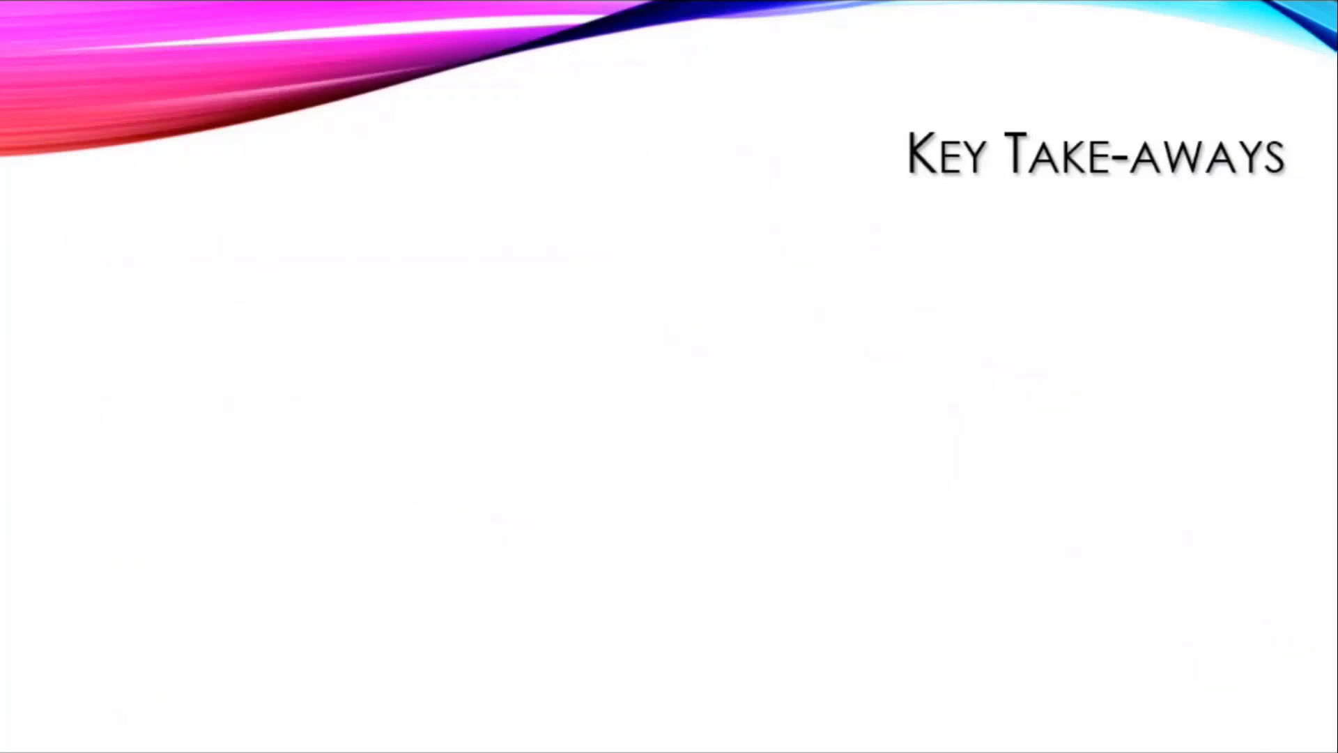